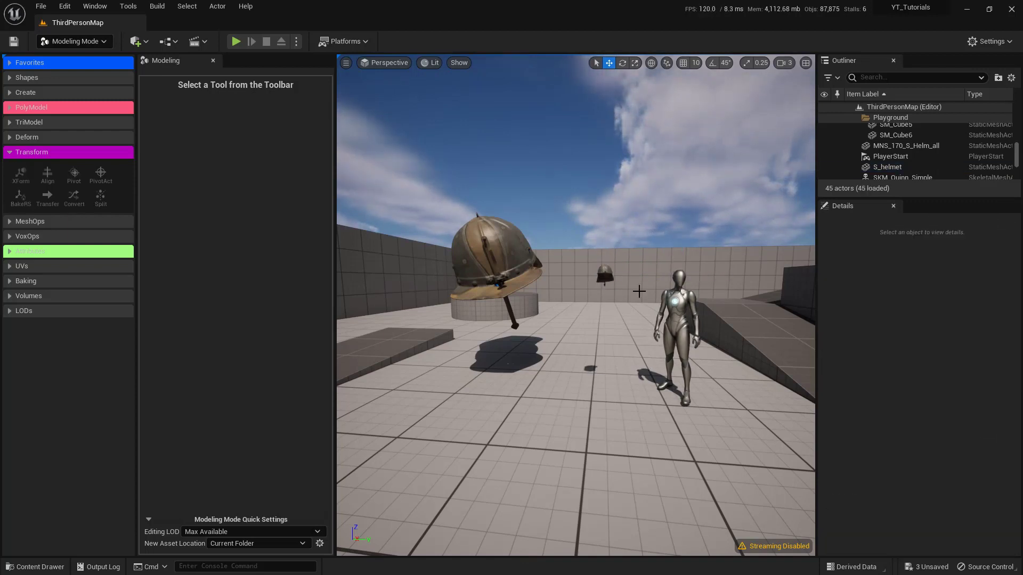
- Select the MNS_170_S_Helm_all helmet mesh in the viewport
left_click(493, 267)
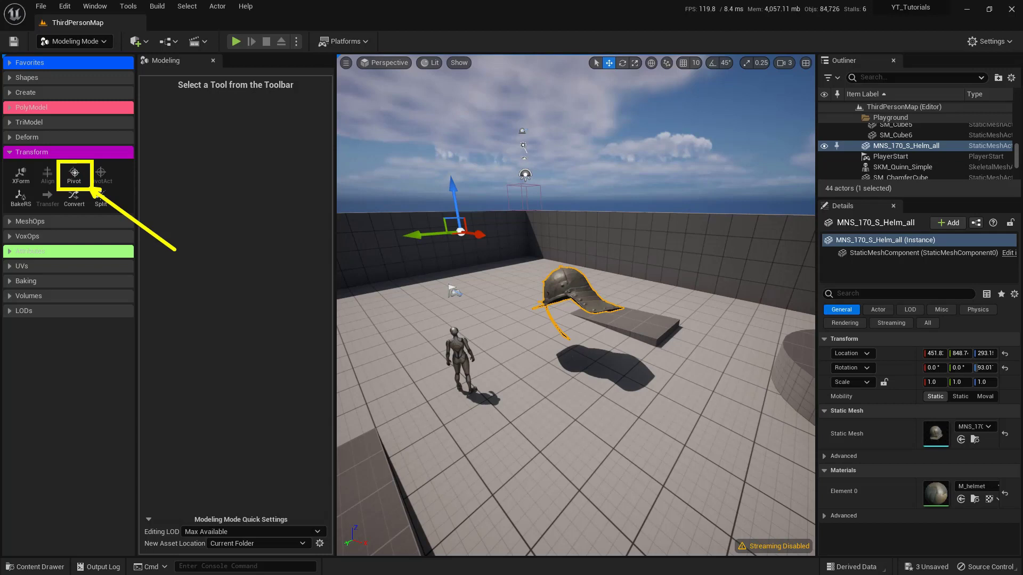
- Move the helmet's pivot to its box center and accept it into the static mesh
left_click(73, 174)
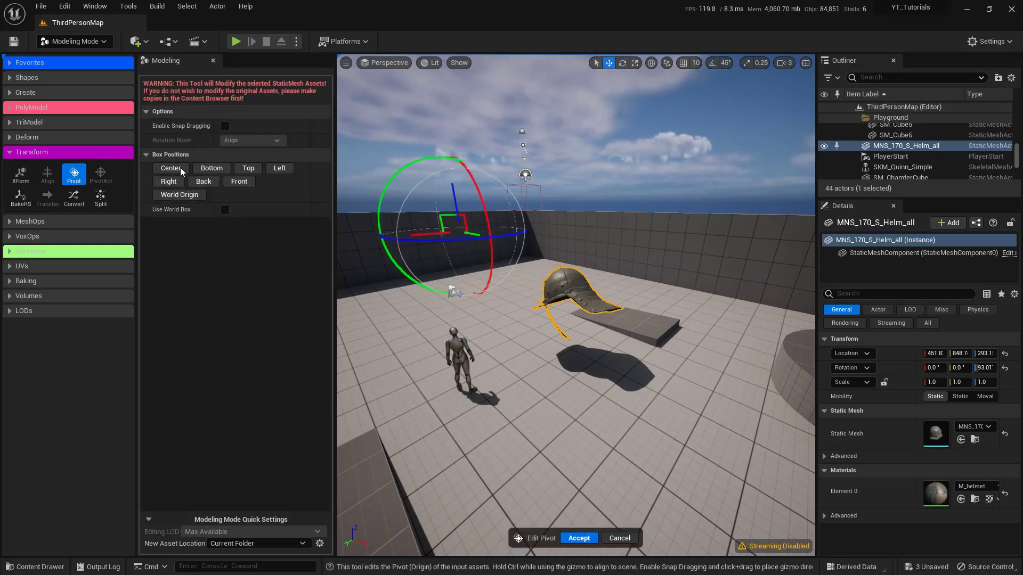
mouse_move(170, 168)
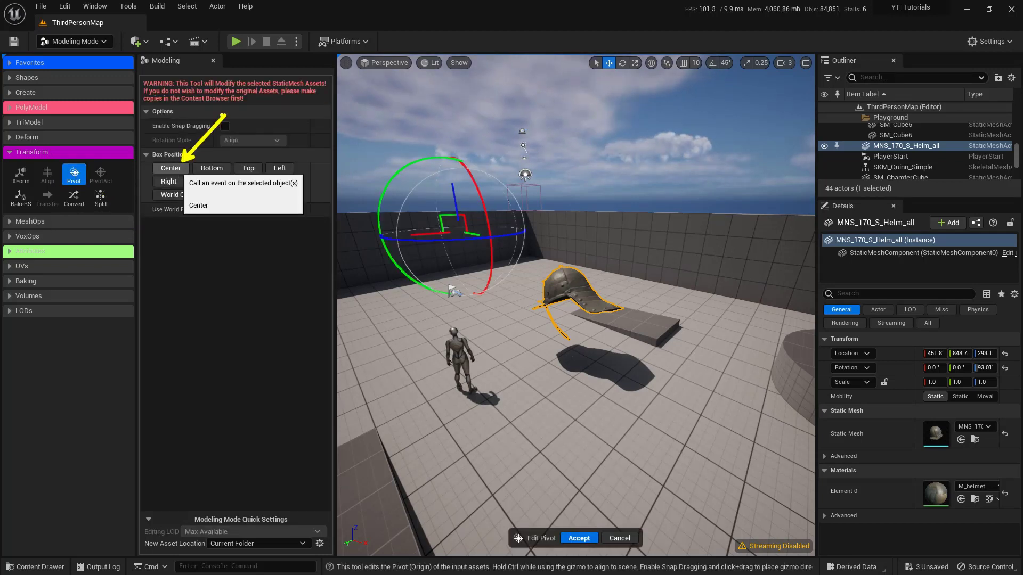
left_click(198, 207)
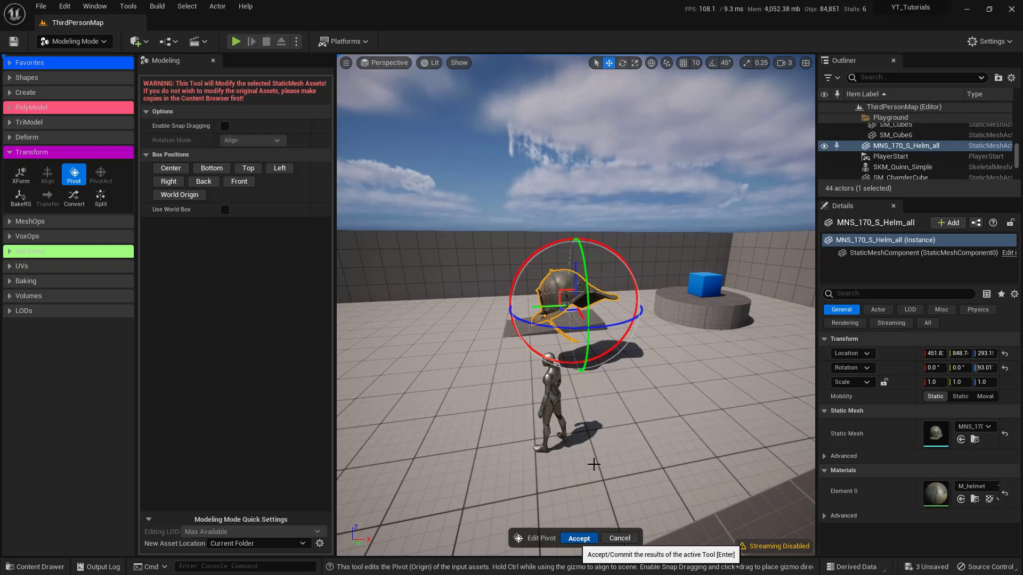
left_click(578, 538)
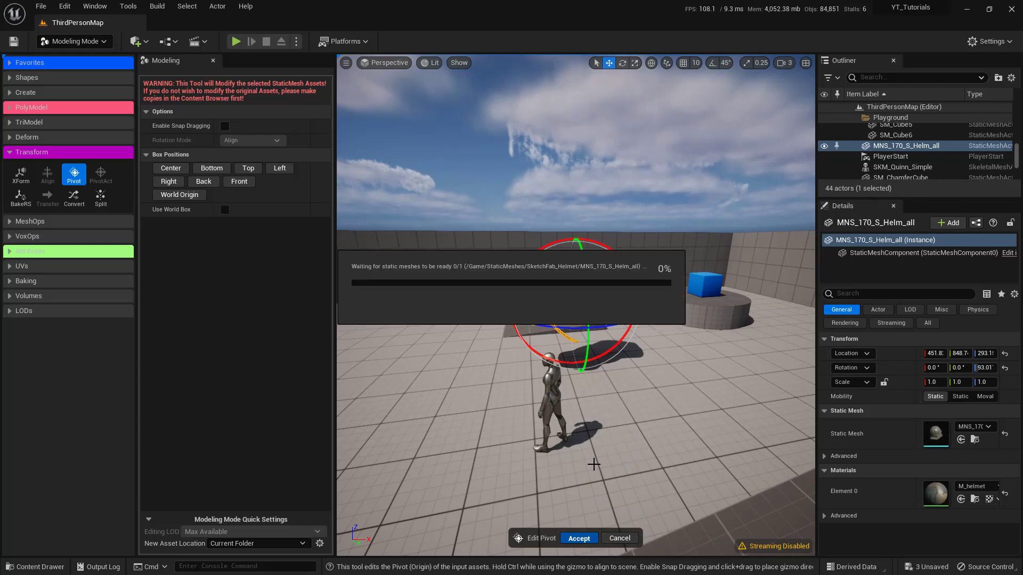
left_click(578, 538)
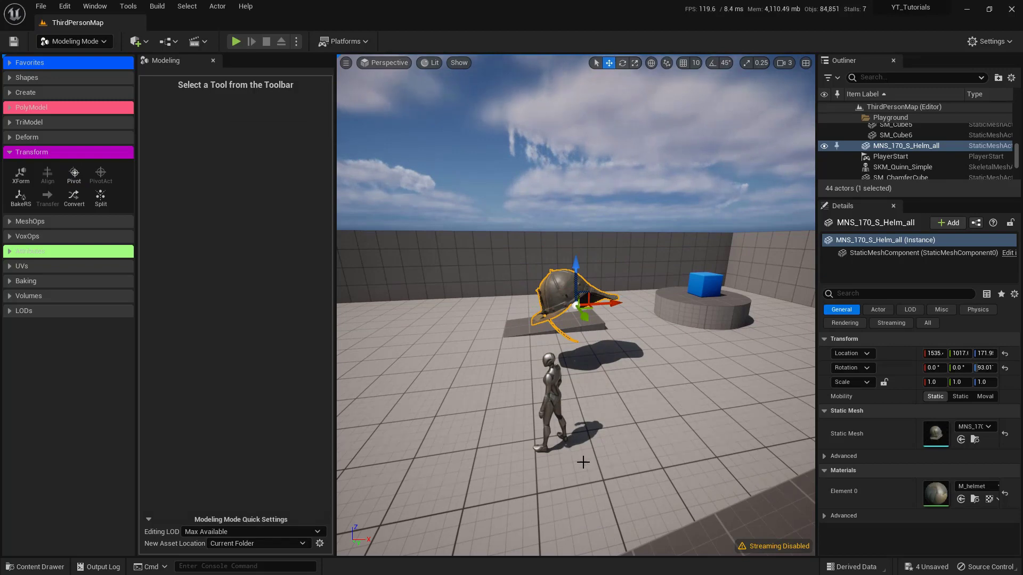
mouse_move(598, 407)
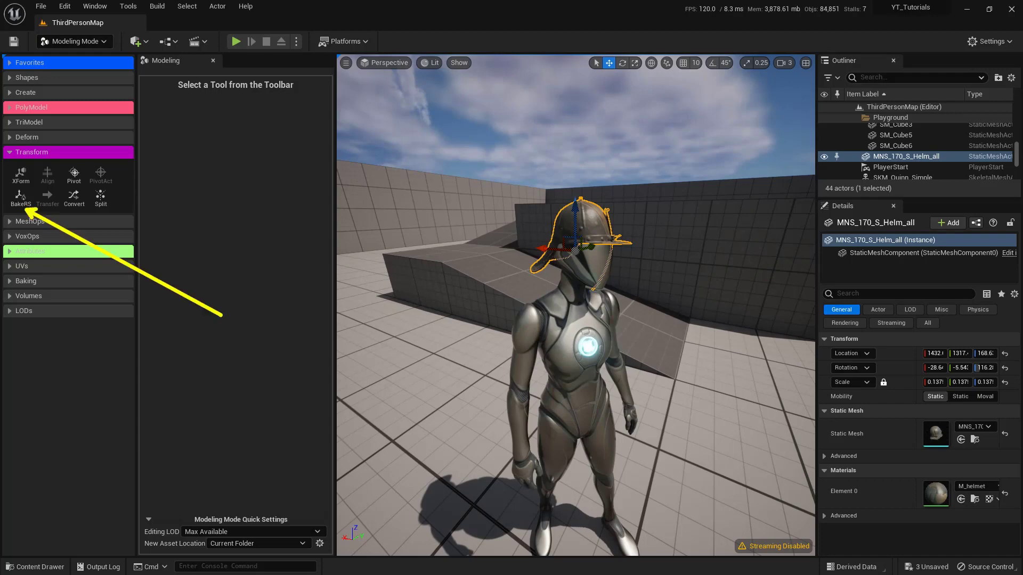
mouse_move(20, 195)
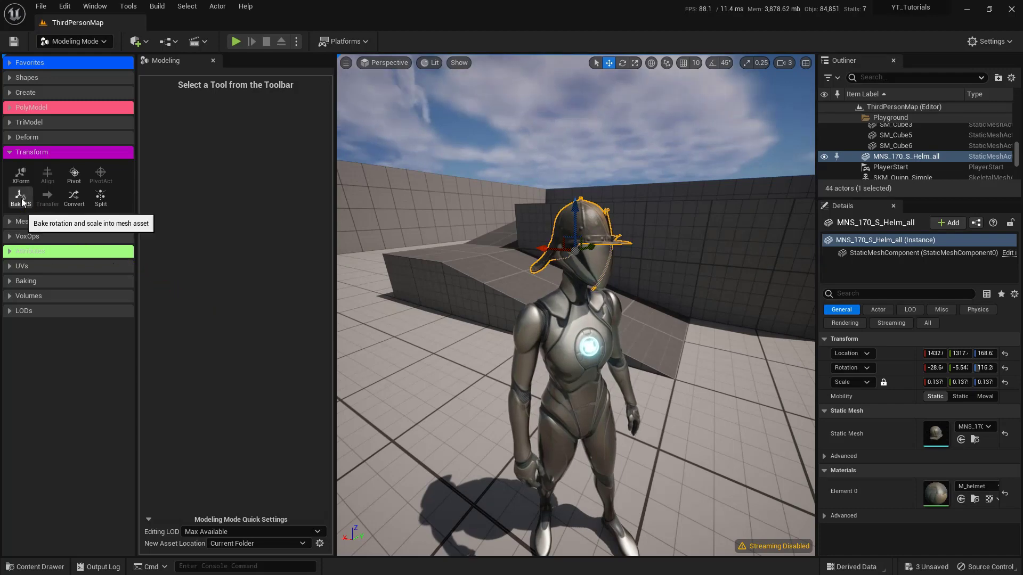
- Bake the helmet's rotation and full scale into the mesh, then show its asset folder
left_click(20, 198)
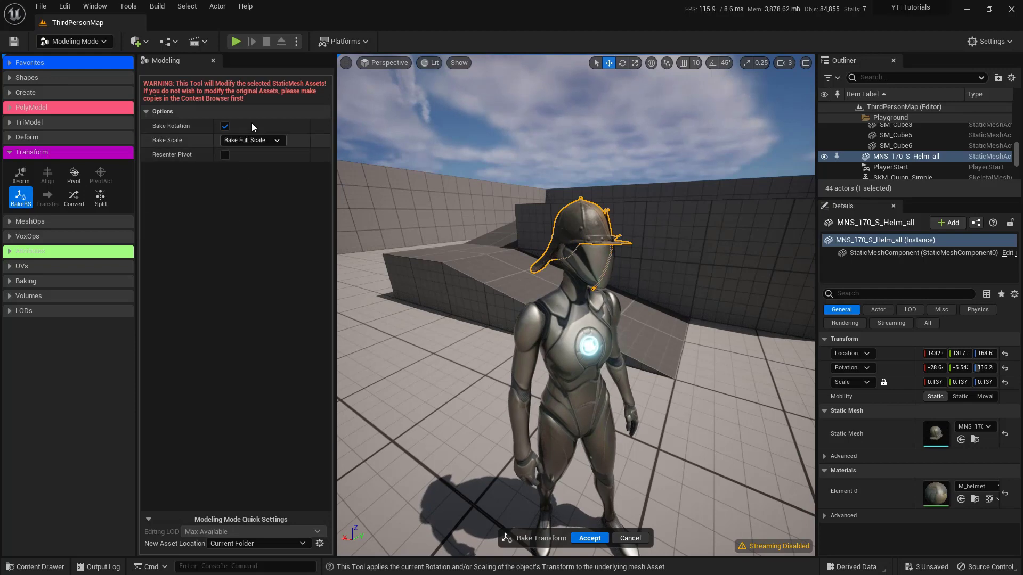
mouse_move(277, 178)
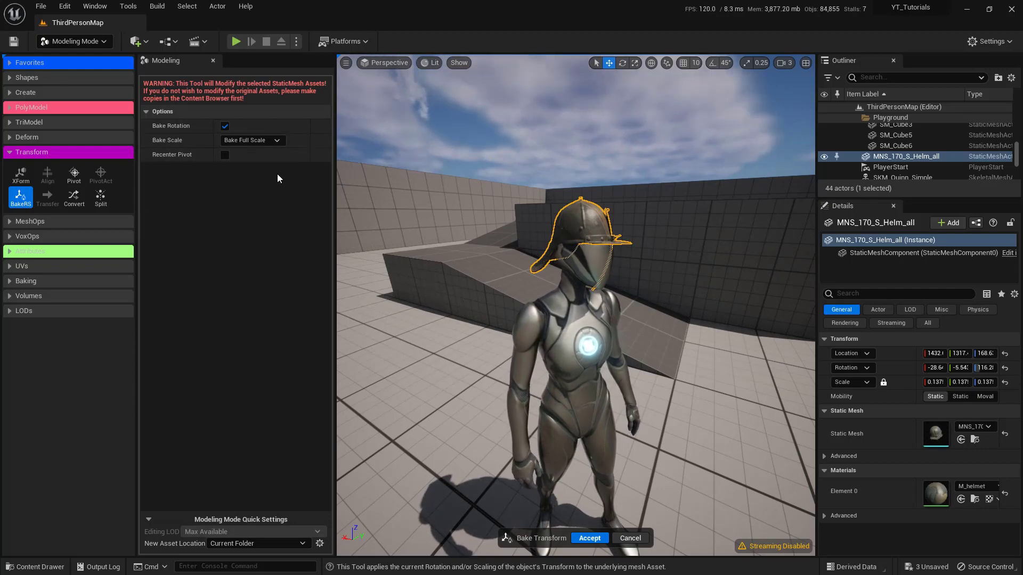
left_click(251, 139)
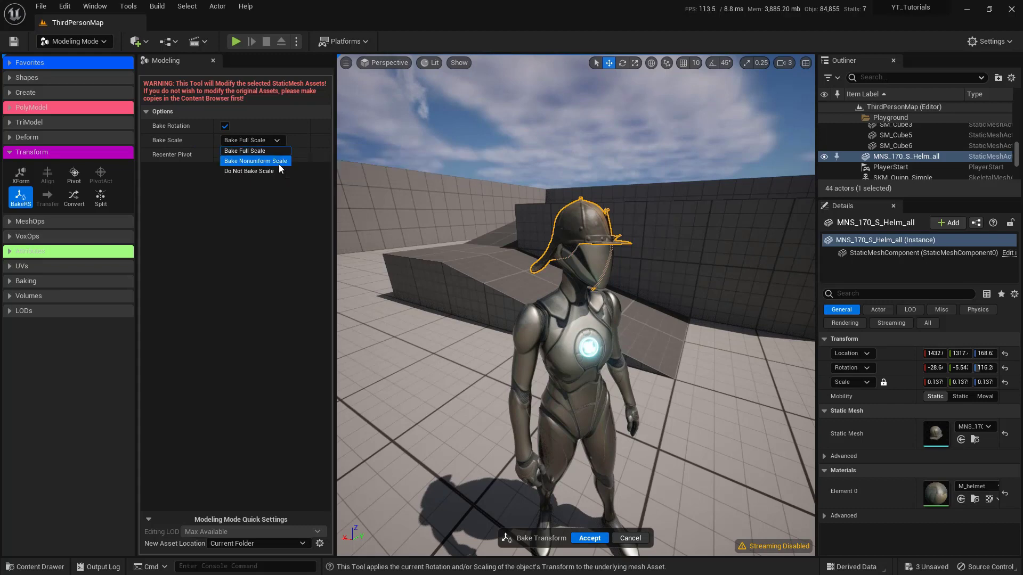
mouse_move(255, 171)
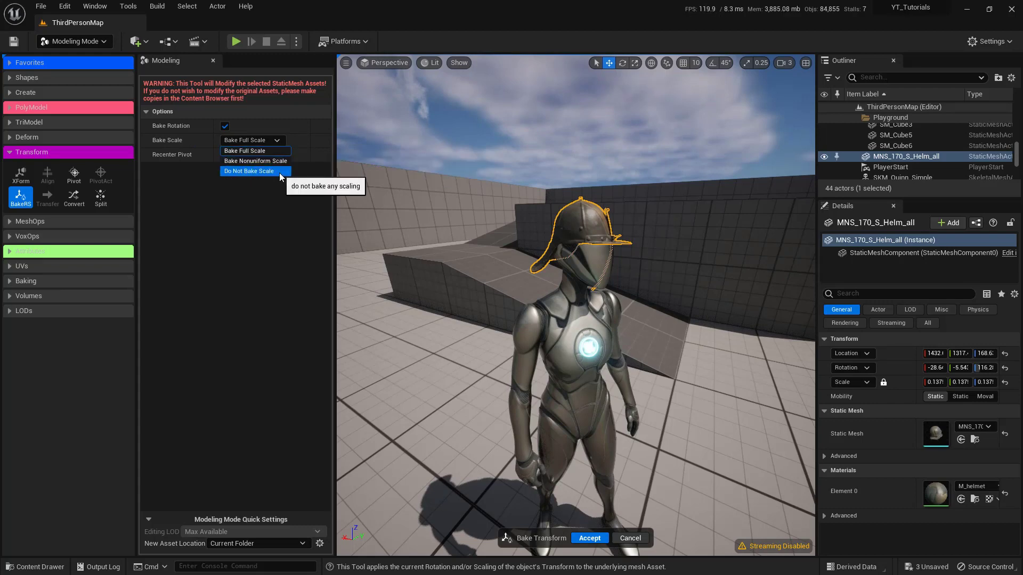
left_click(248, 171)
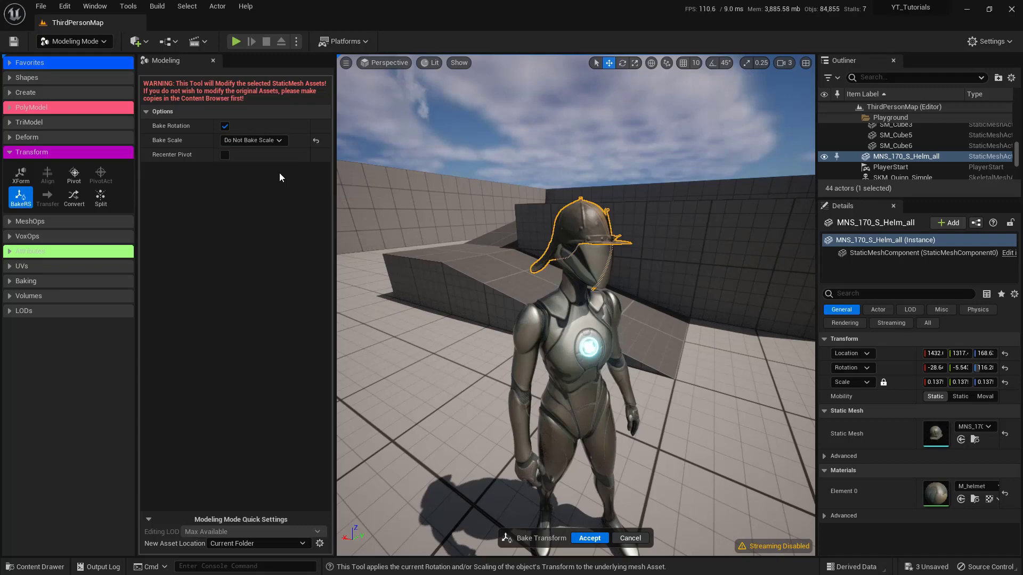
left_click(253, 140)
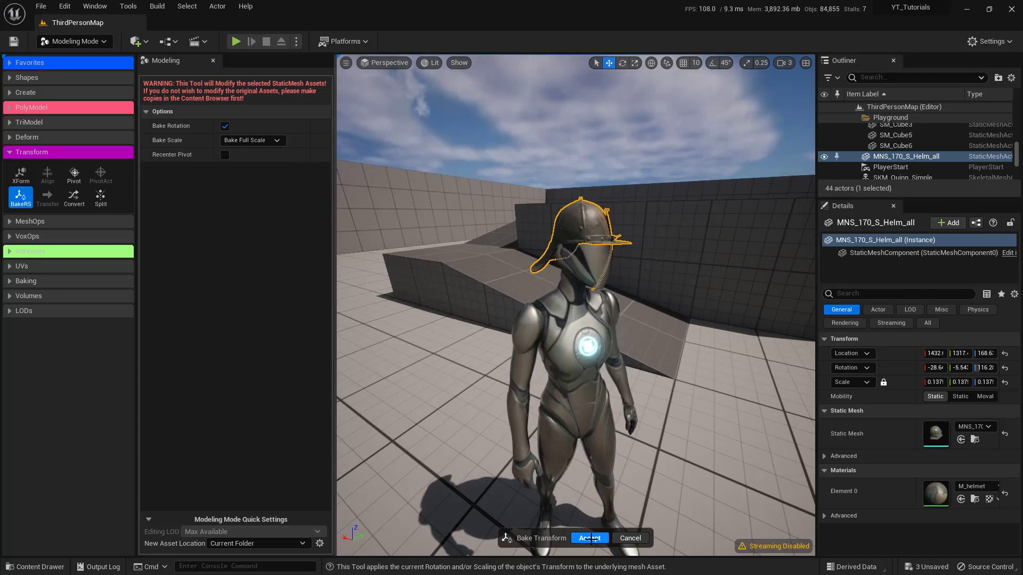
left_click(588, 538)
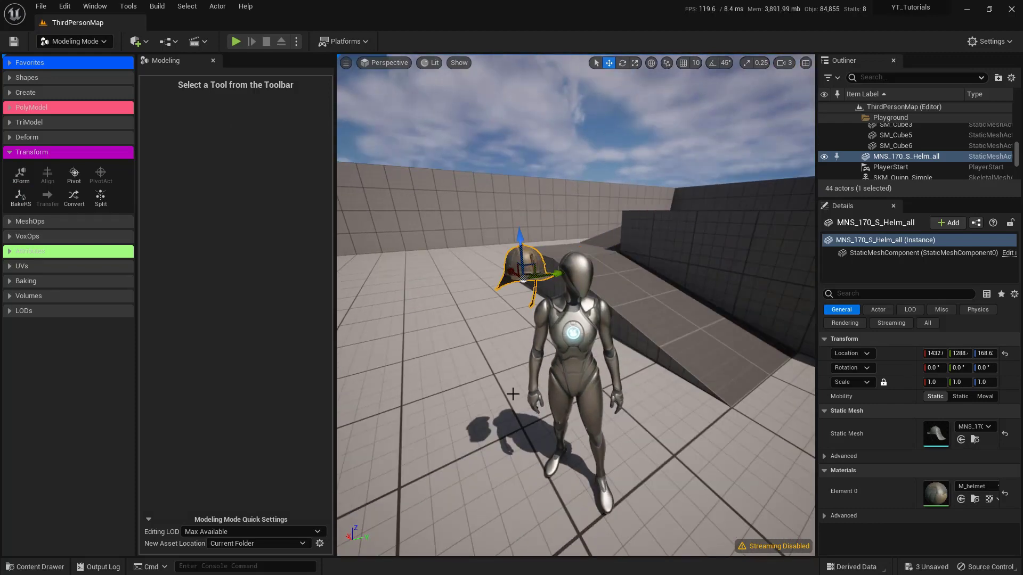
left_click(35, 567)
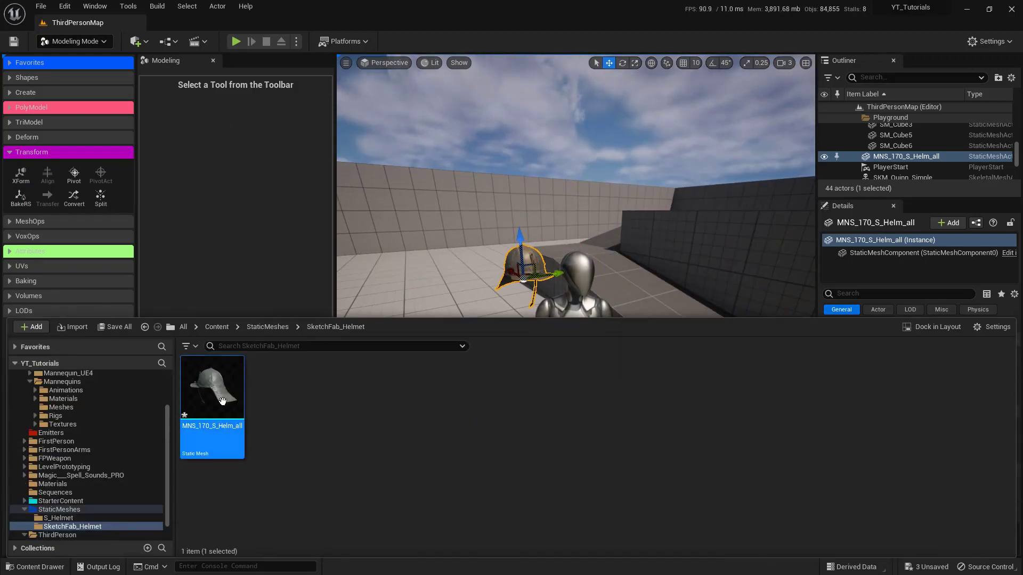